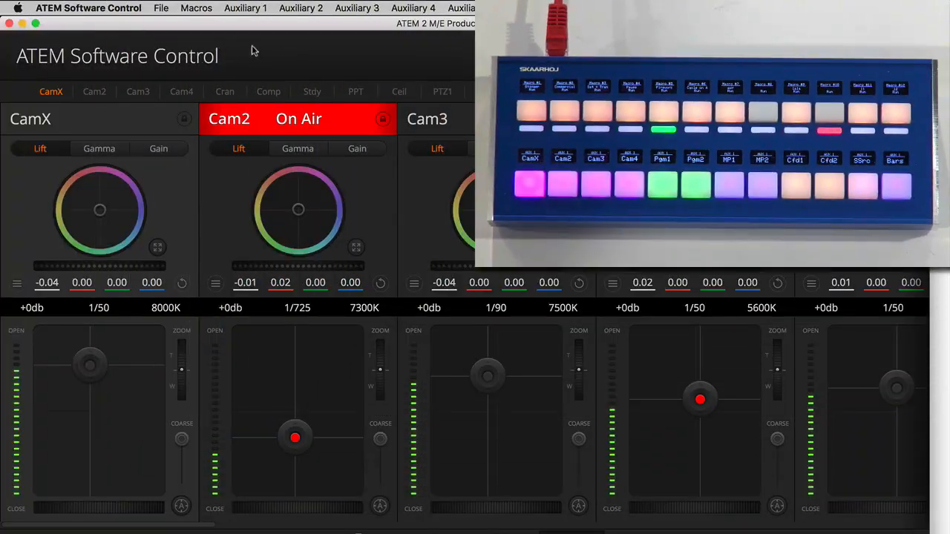
Step: Watch the Auxiliary 1 source list as the source moves through cameras, media players and SuperSource to Color Bars
left_click(245, 8)
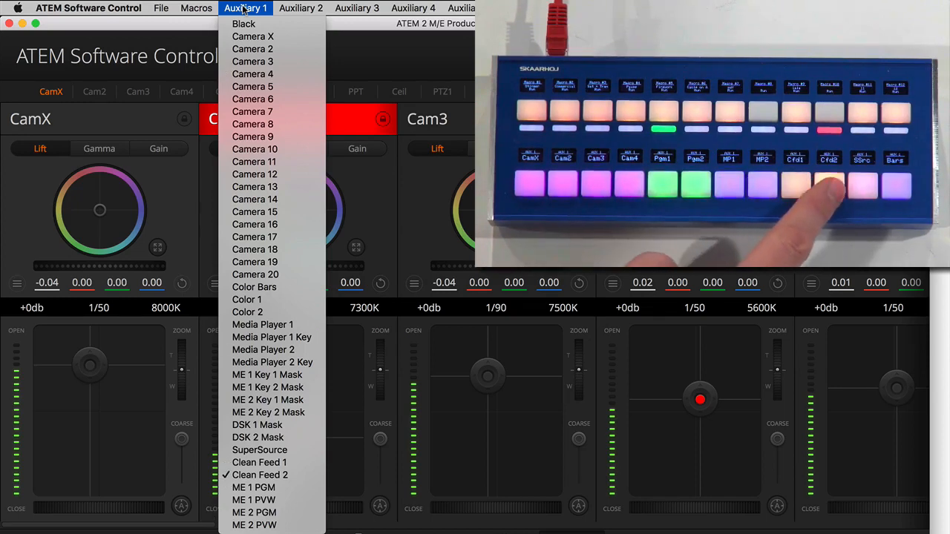
left_click(260, 450)
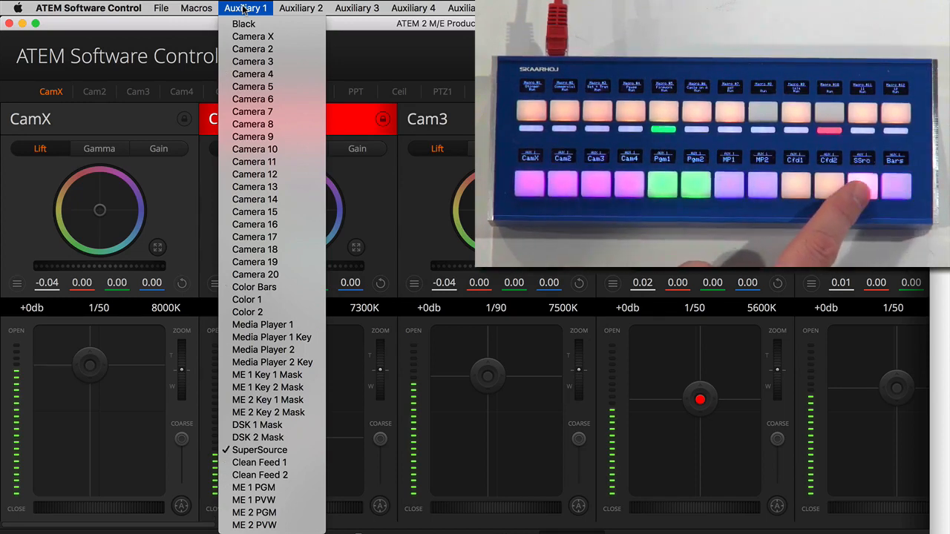
left_click(260, 462)
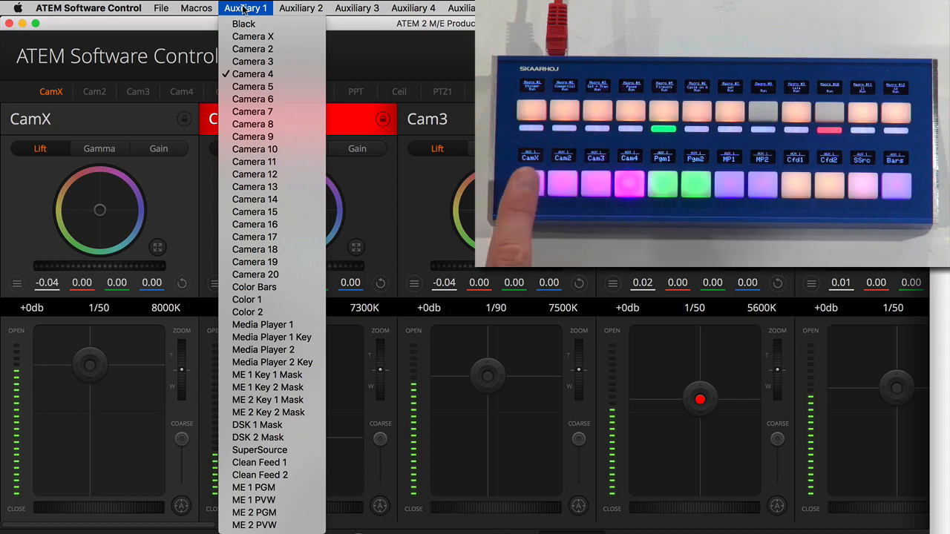
left_click(252, 49)
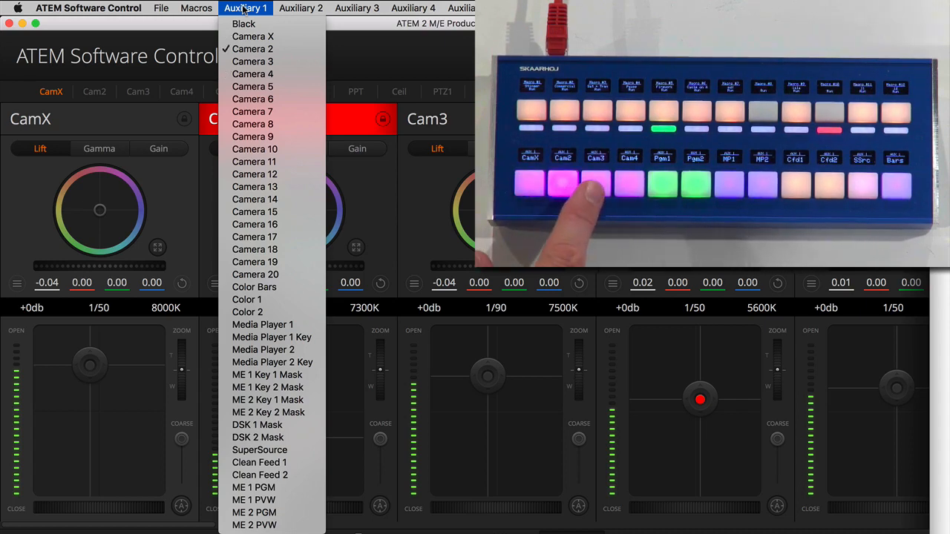
left_click(253, 74)
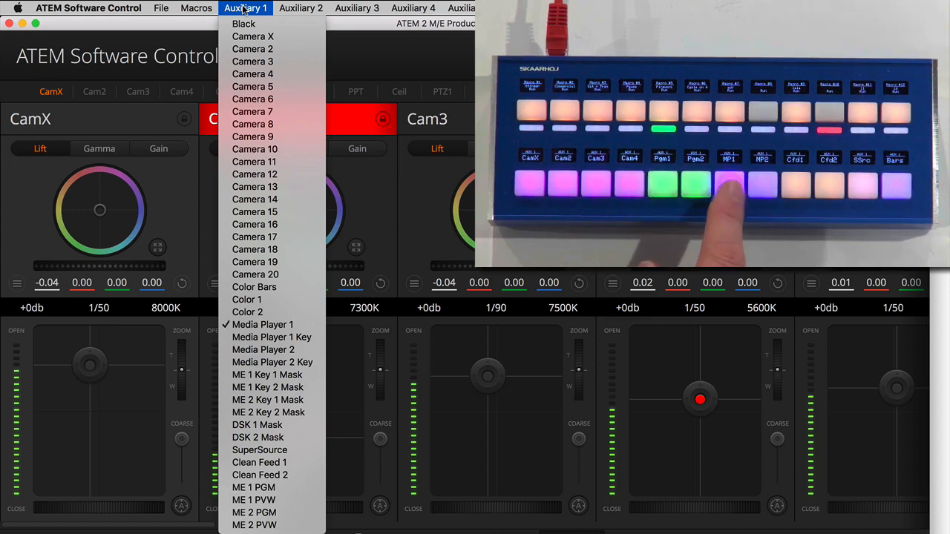
left_click(263, 350)
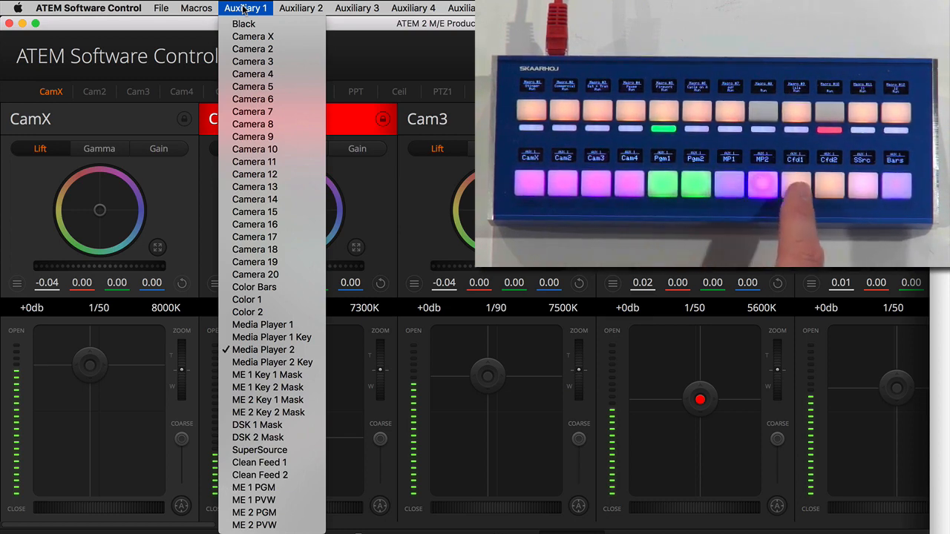
left_click(259, 449)
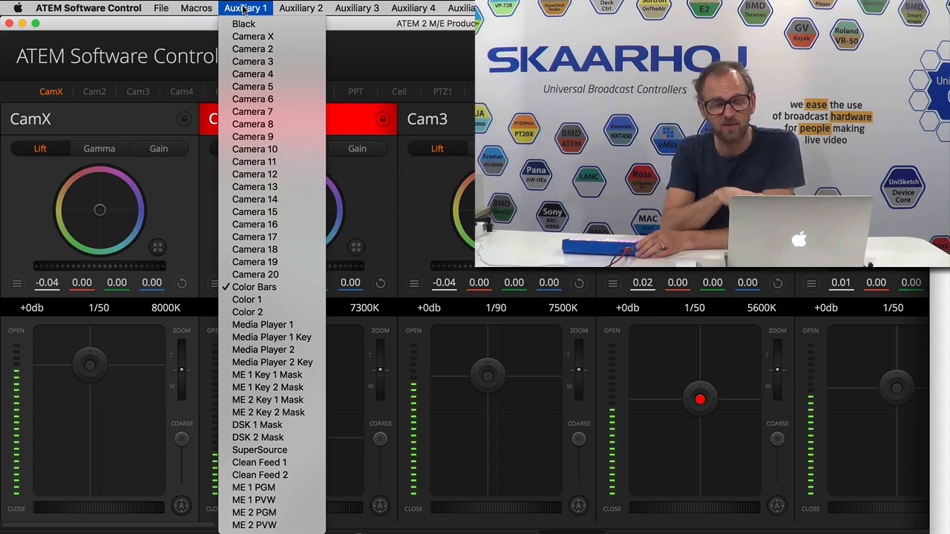
mouse_move(505, 273)
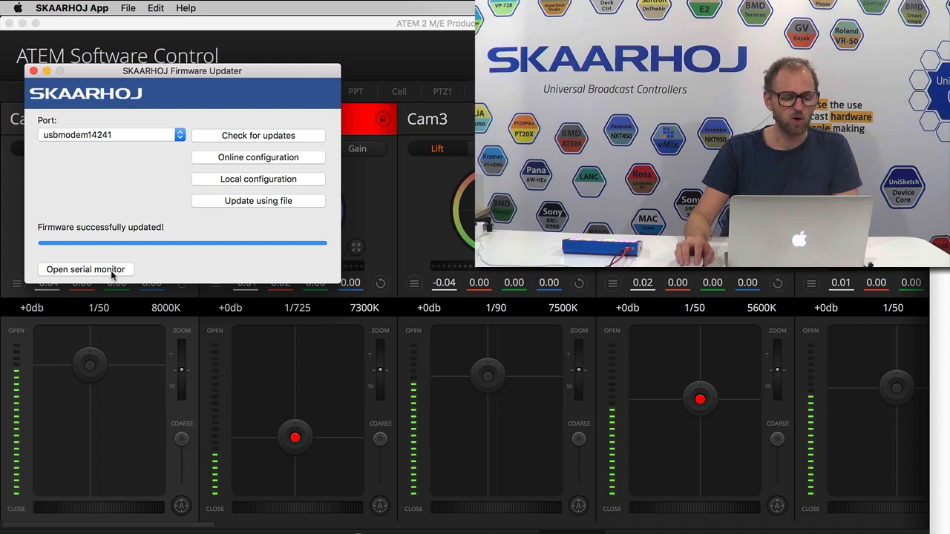
Step: Use Online/Local configuration in the Firmware Updater to open a new Chrome tab
left_click(85, 269)
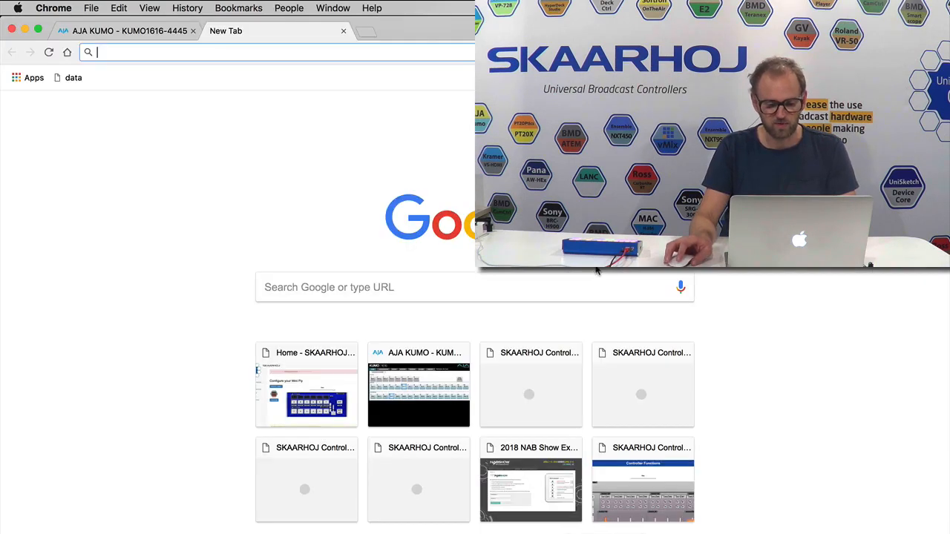
type("http://192.168.10.21")
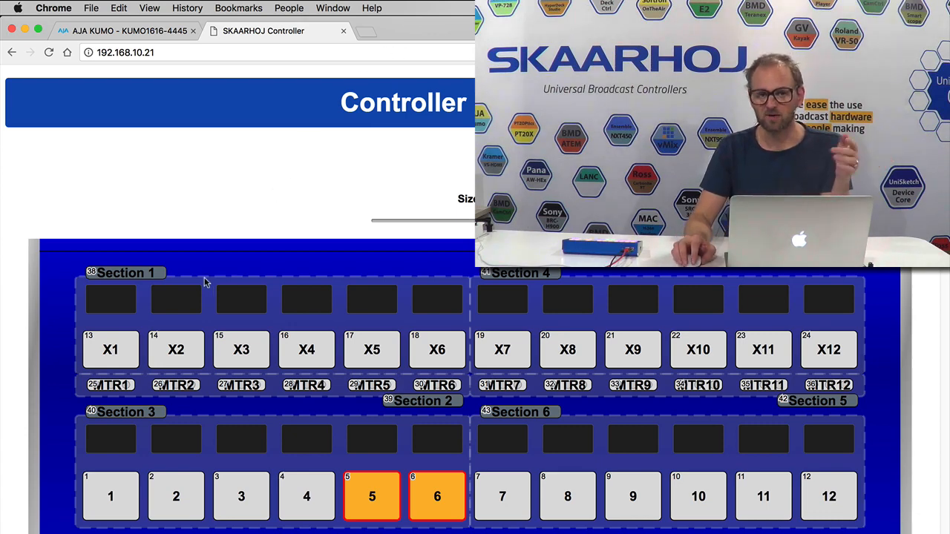
left_click(111, 350)
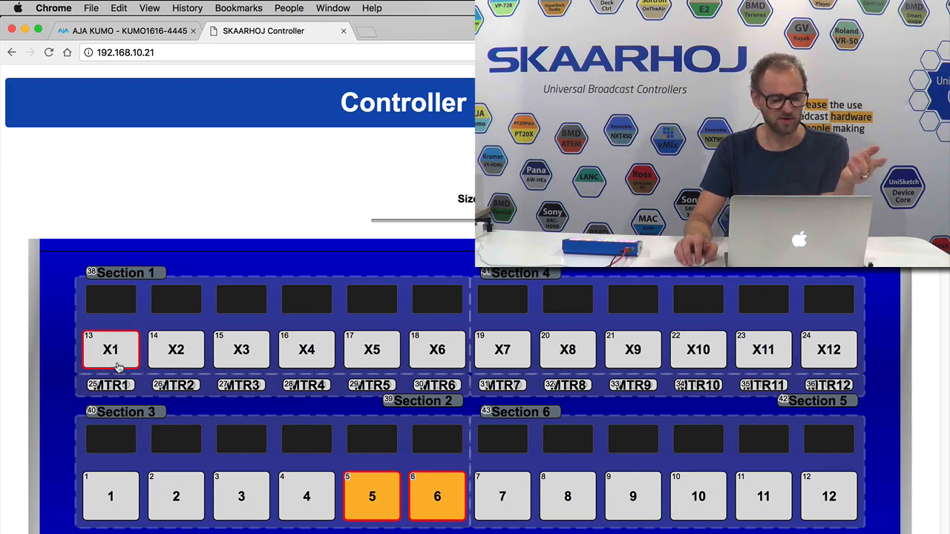
left_click(110, 350)
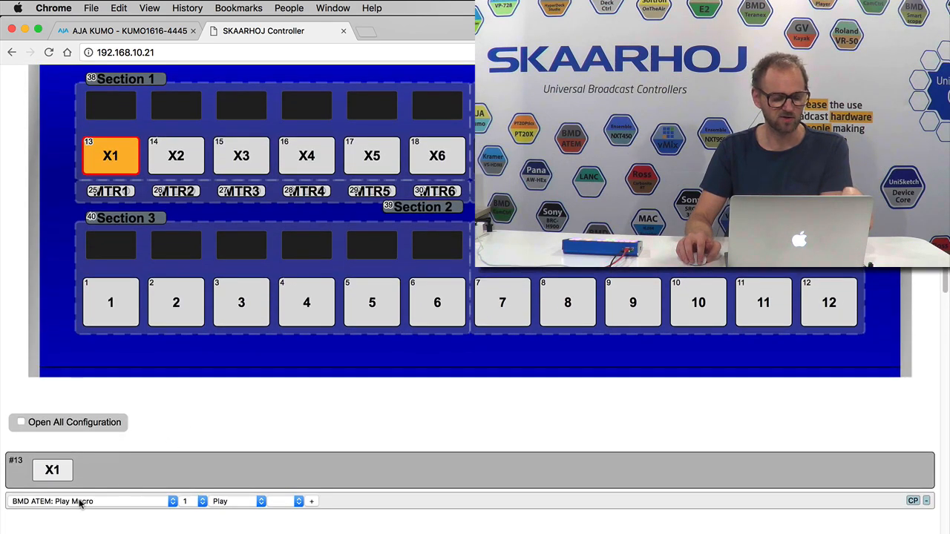
left_click(89, 502)
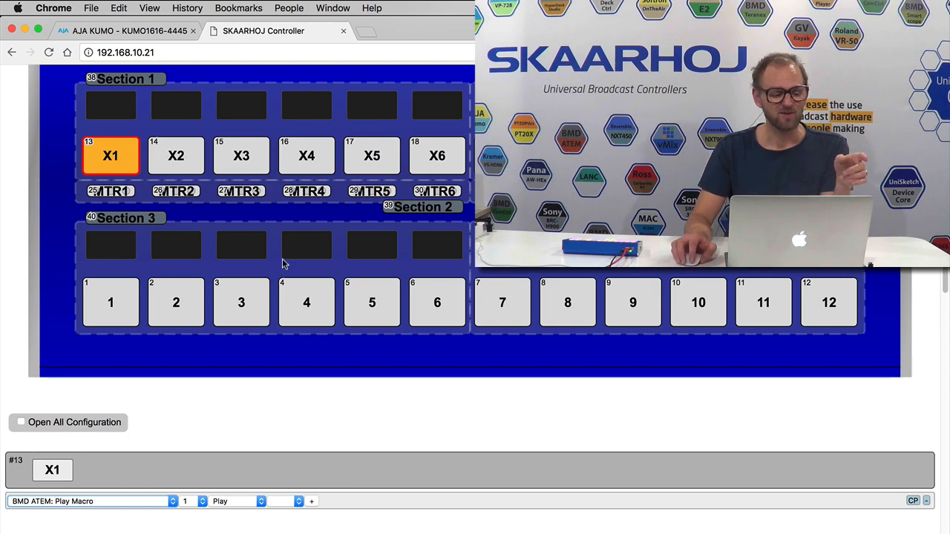
left_click(111, 302)
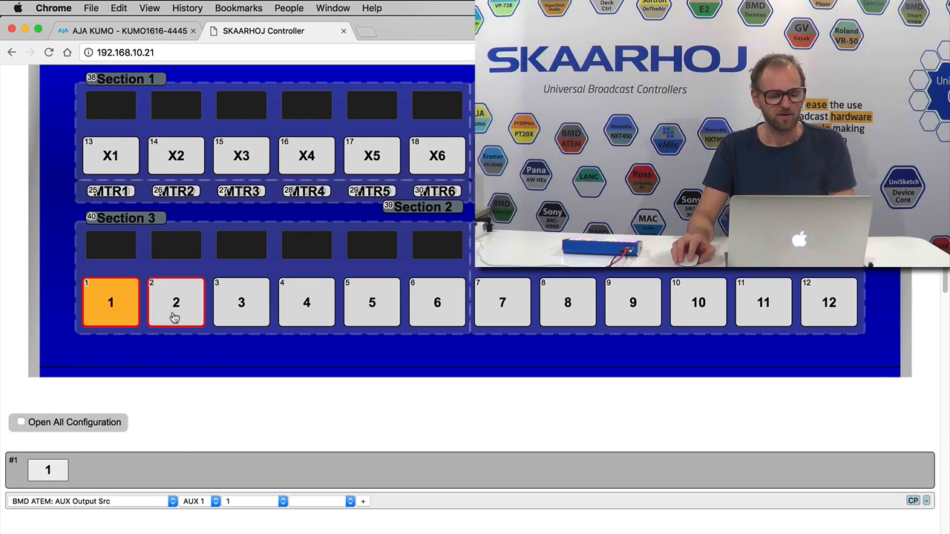
Step: Scroll through the AUX 1 source actions for buttons 1–4 (sources 1–4), then back up
scroll("down", 3)
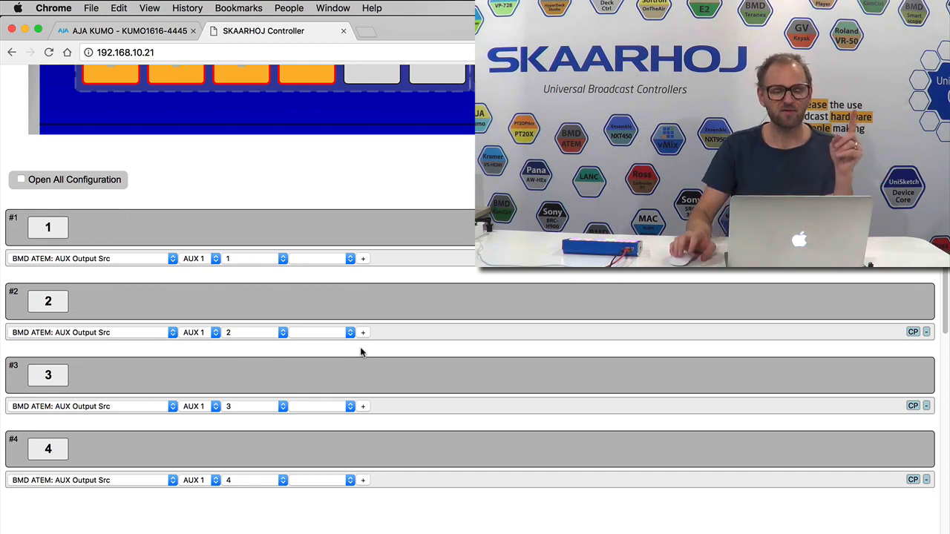
scroll("up", 3)
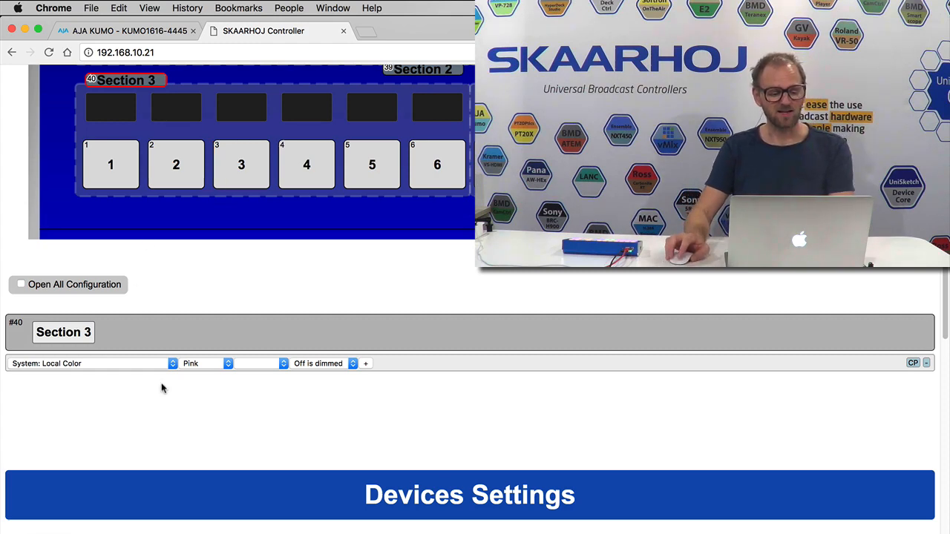
mouse_move(143, 367)
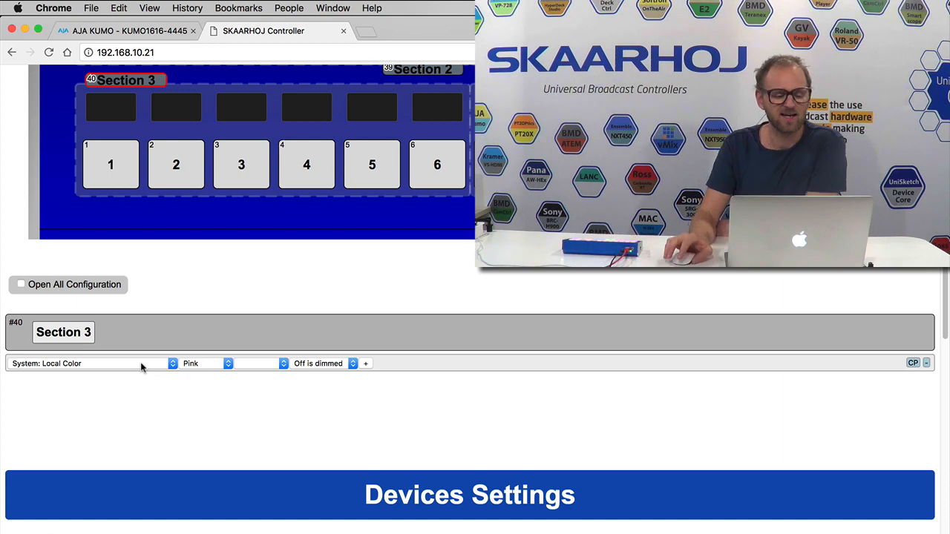
Step: View the settings of buttons 5 and 6 (ME1 Prg, ME2 Prg) and button 7 (MP1)
left_click(372, 164)
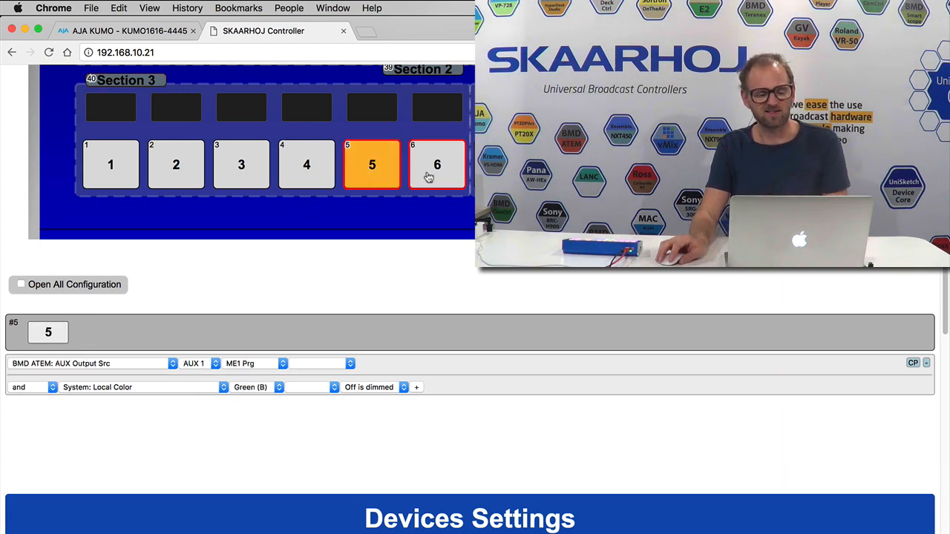
left_click(437, 164)
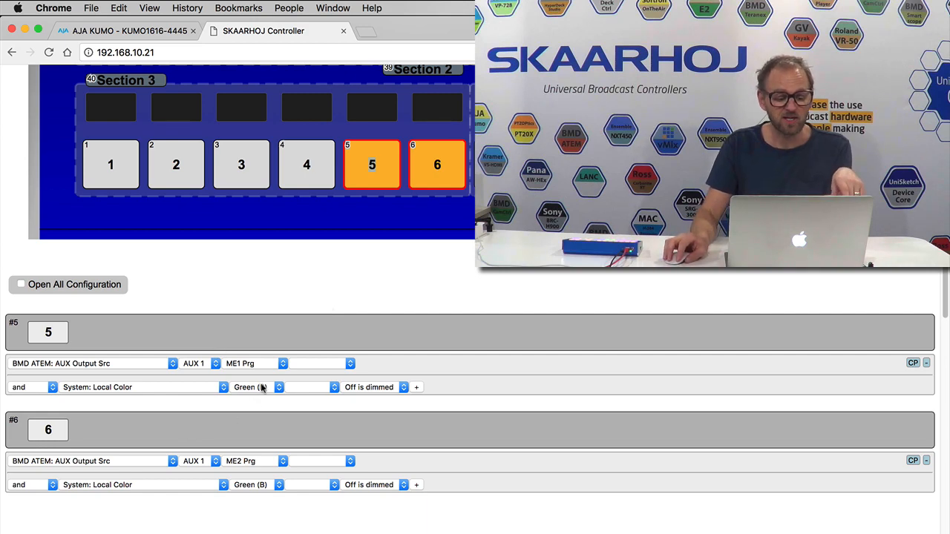
left_click(256, 386)
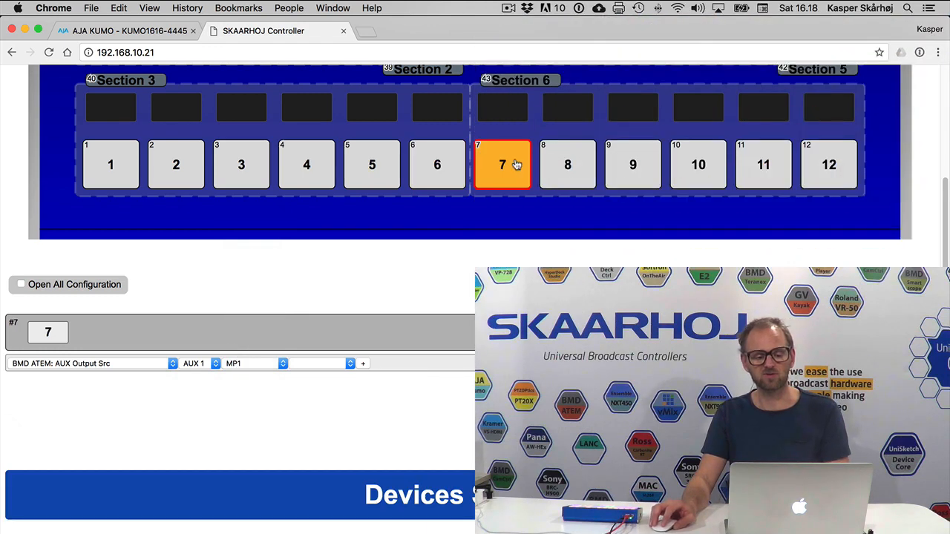
Step: Select buttons 7–12 together and scroll through their MP2, Clean, Super Source and Bars settings
left_click(520, 80)
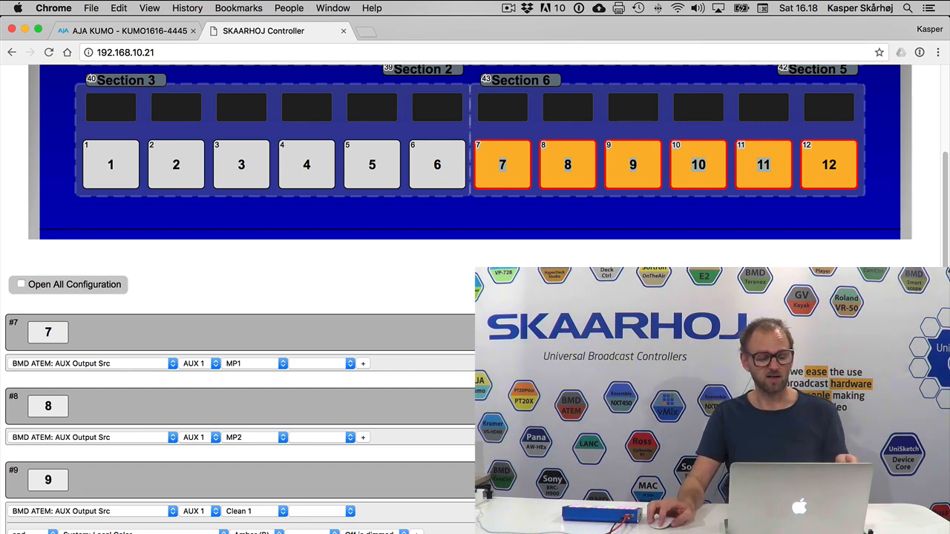
scroll("down", 3)
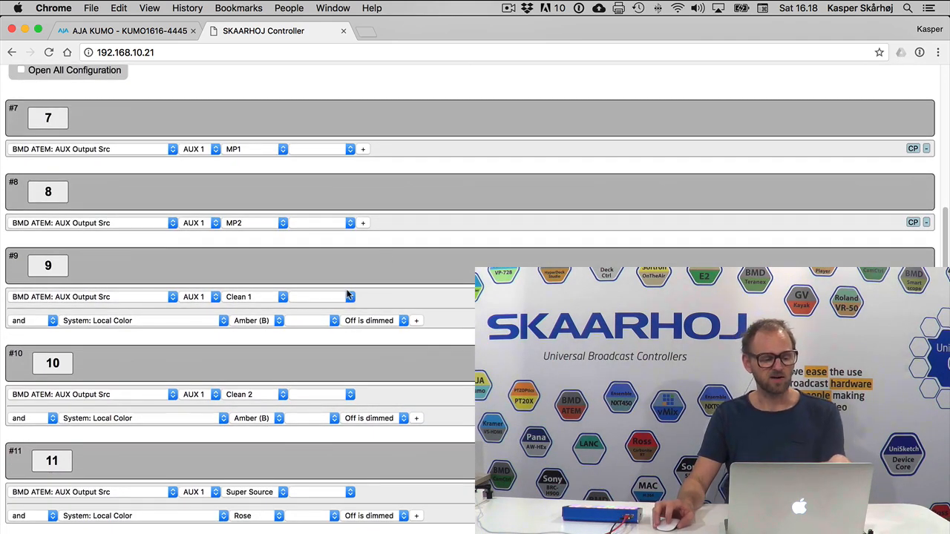
scroll("down", 3)
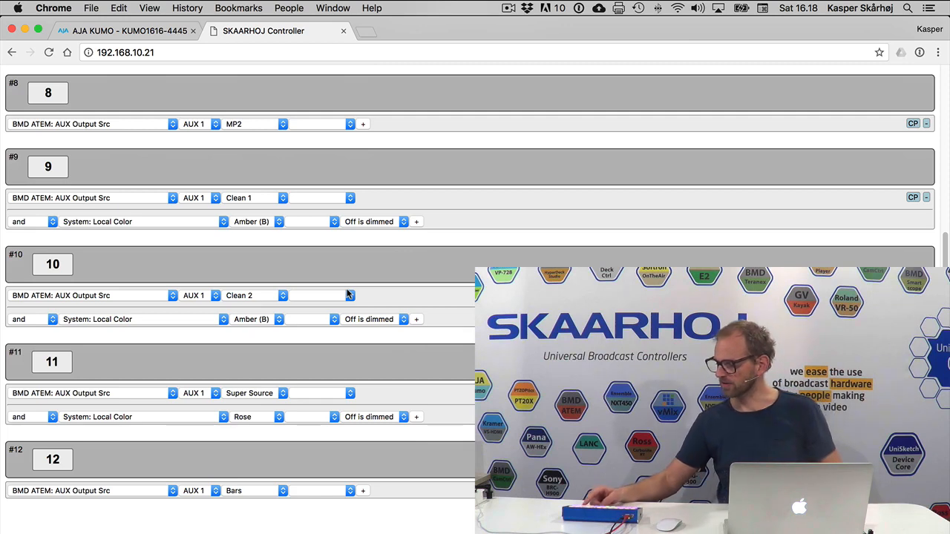
mouse_move(321, 347)
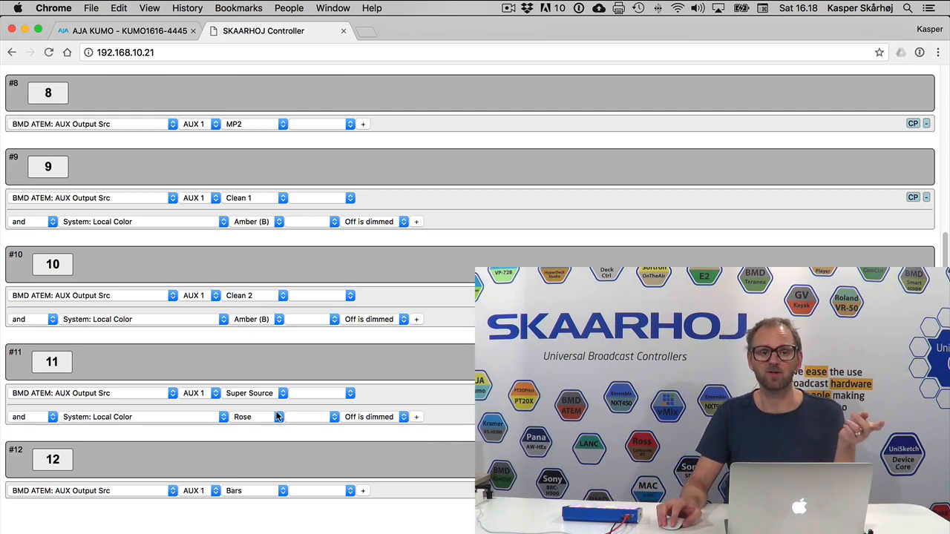
scroll("up", 3)
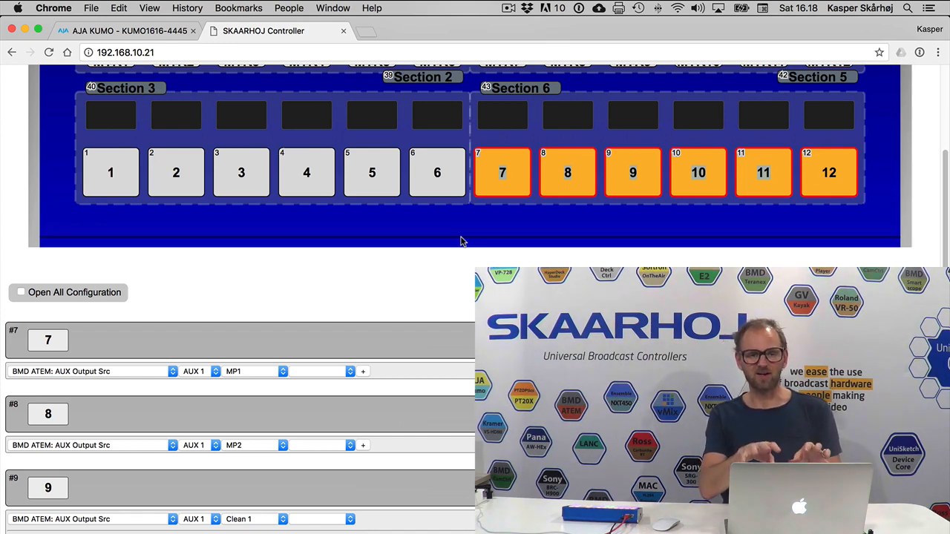
mouse_move(162, 102)
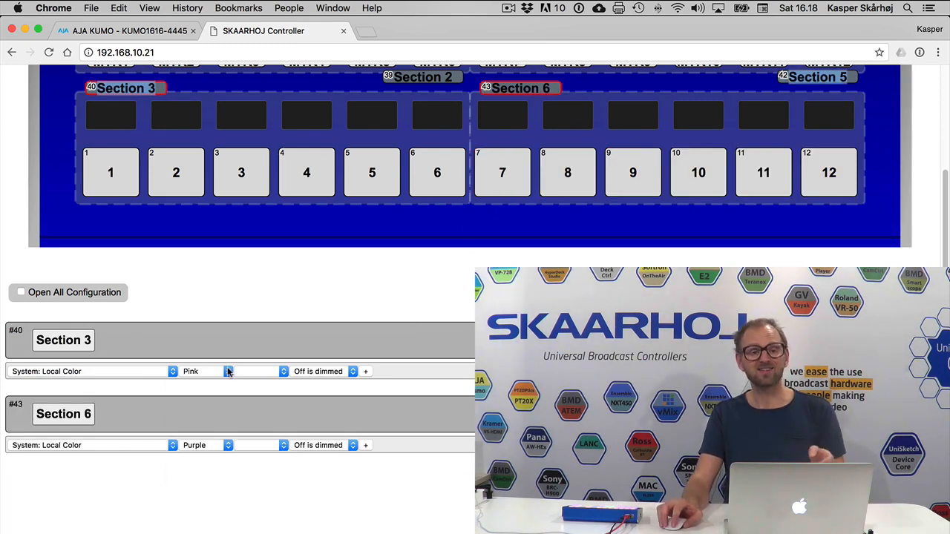
Step: Change Section 3's local colour from Pink to Mint, then start choosing Section 6's colour
left_click(223, 372)
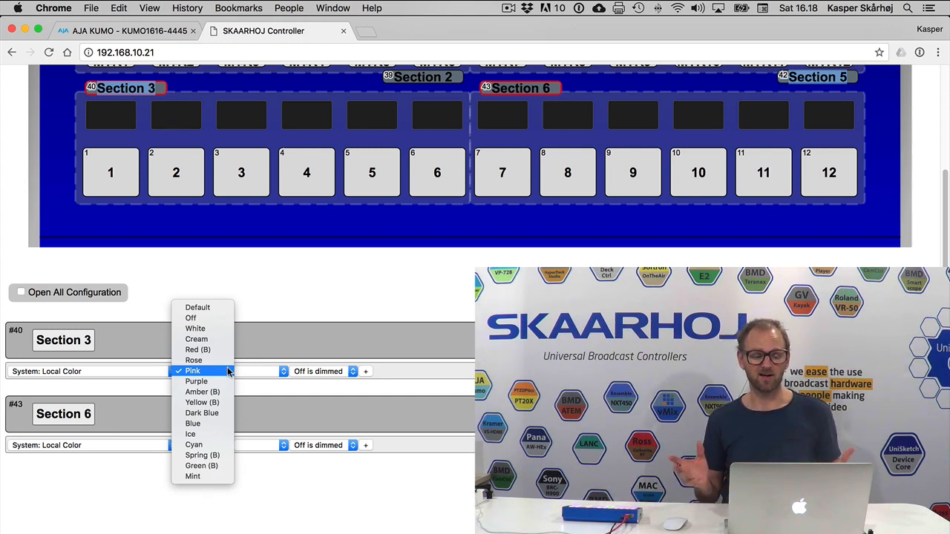
left_click(192, 371)
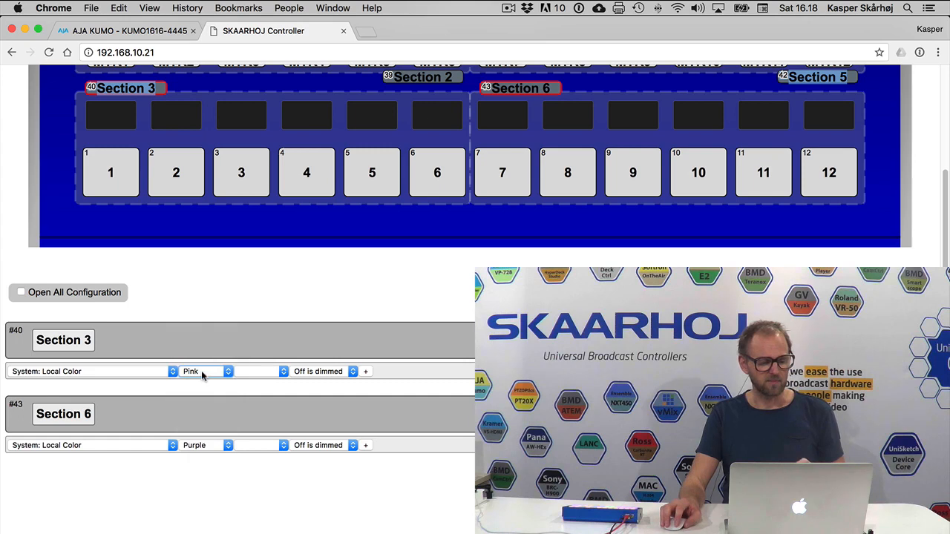
left_click(204, 371)
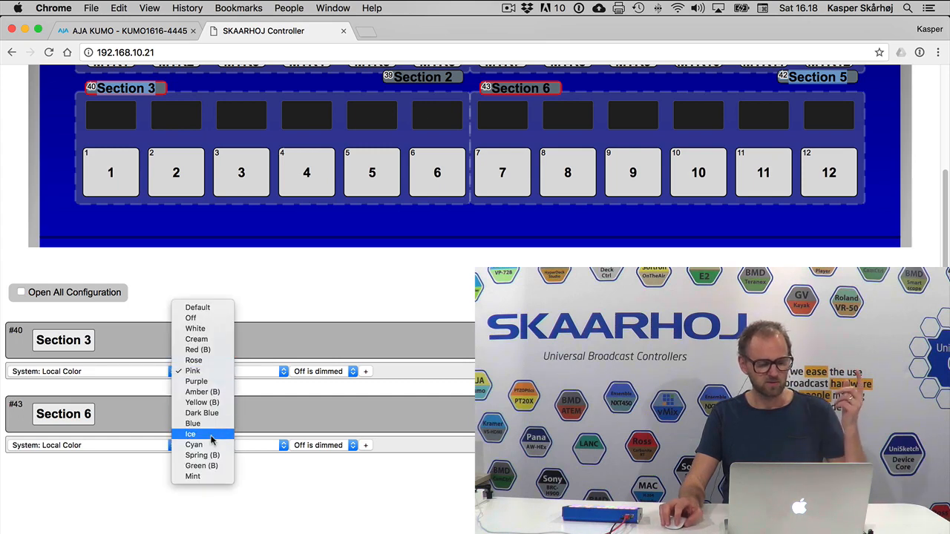
left_click(193, 476)
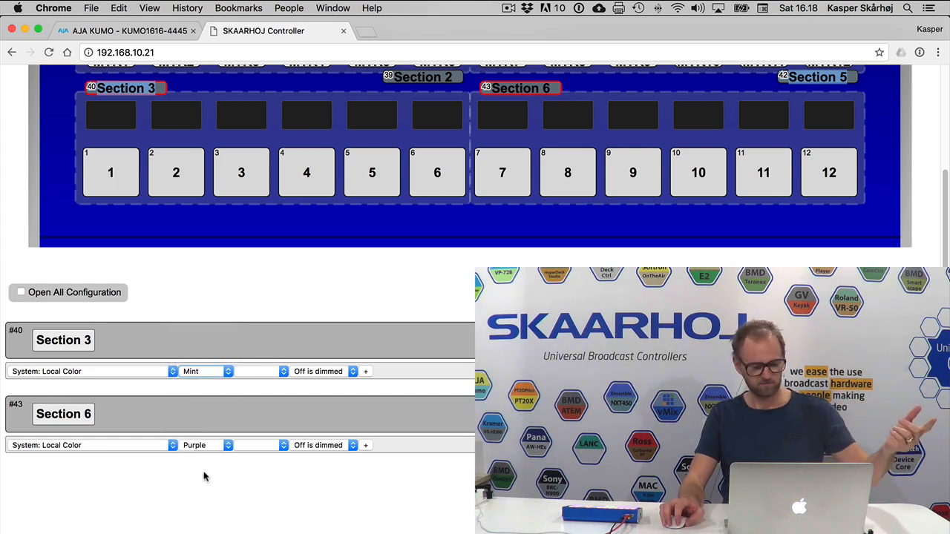
left_click(206, 446)
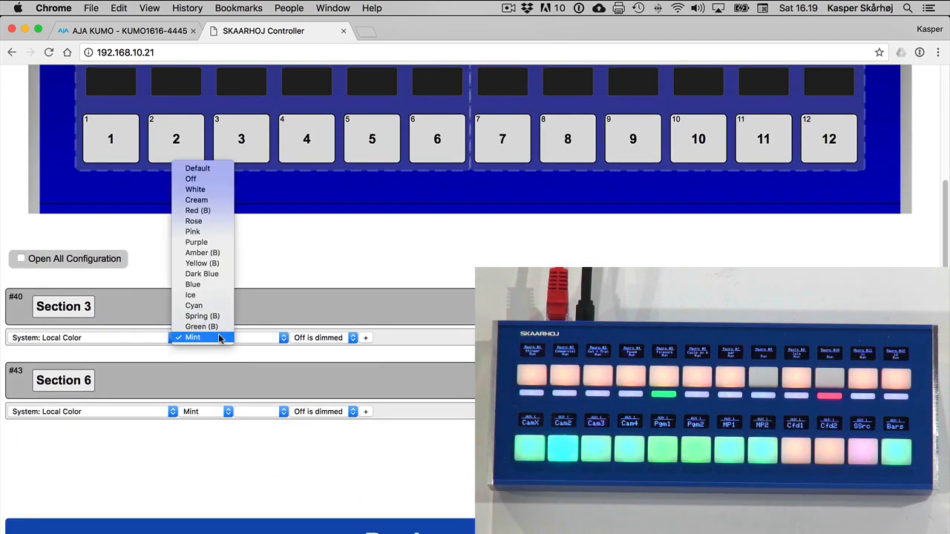
mouse_move(202, 274)
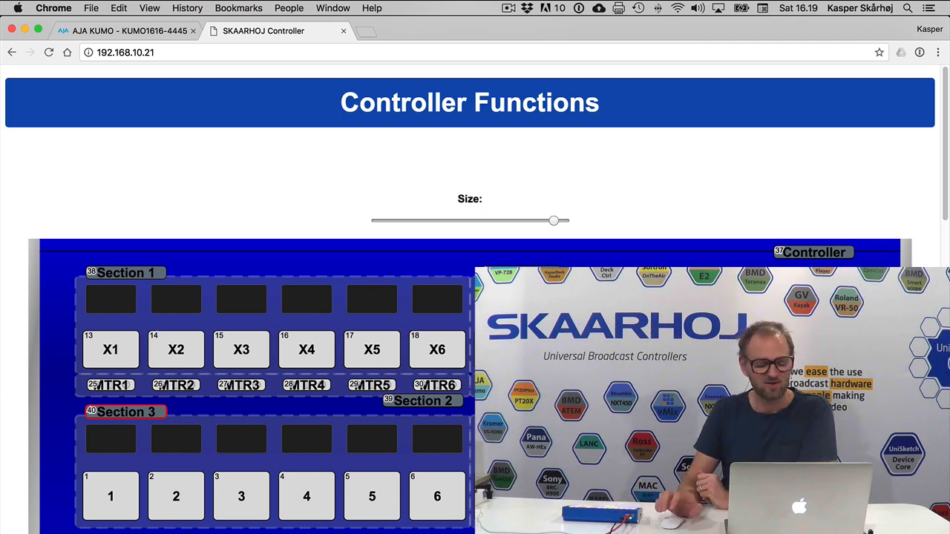
Step: Set button 1's AUX 1 output source from 1 to 5
scroll("down", 3)
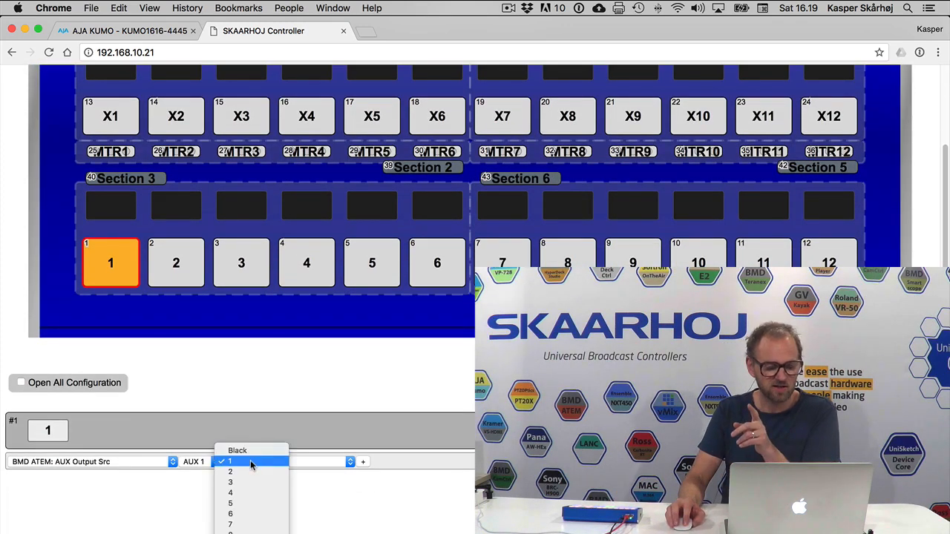
mouse_move(249, 493)
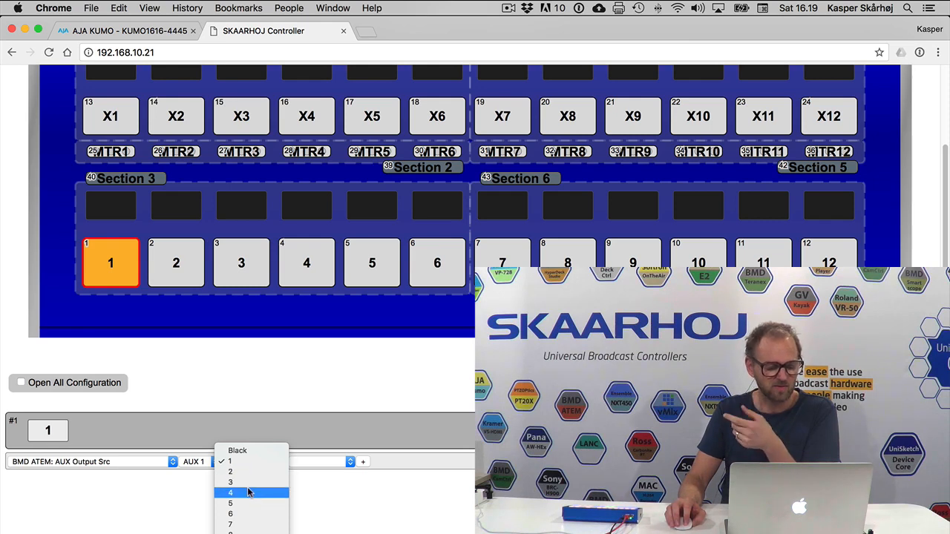
mouse_move(248, 504)
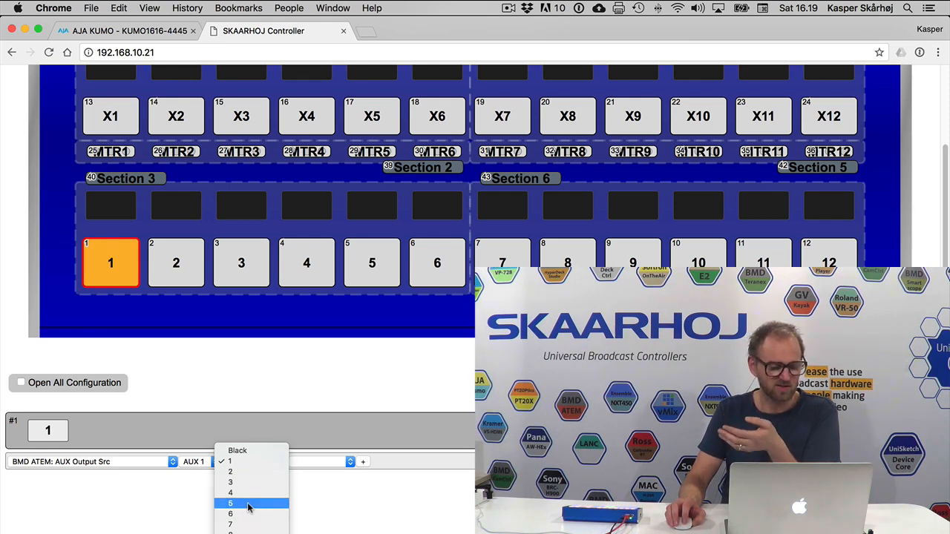
left_click(230, 503)
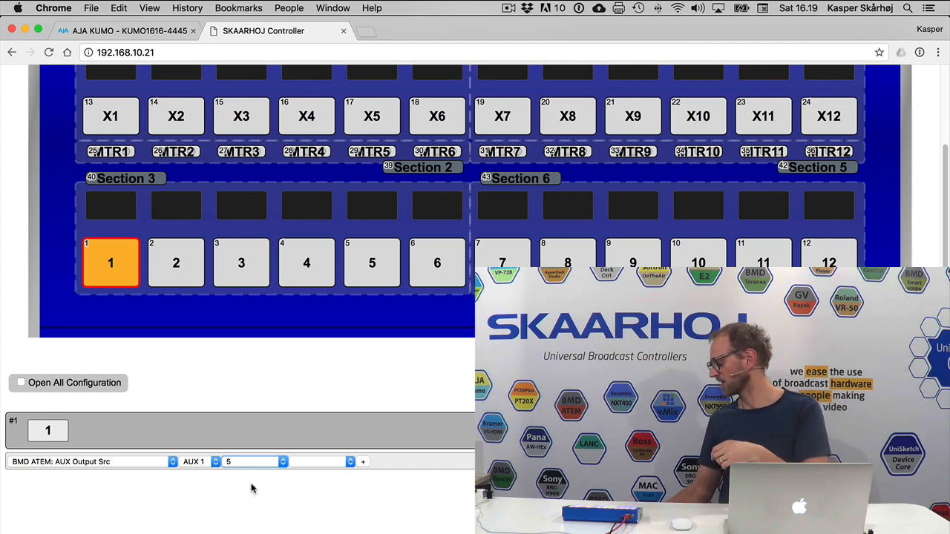